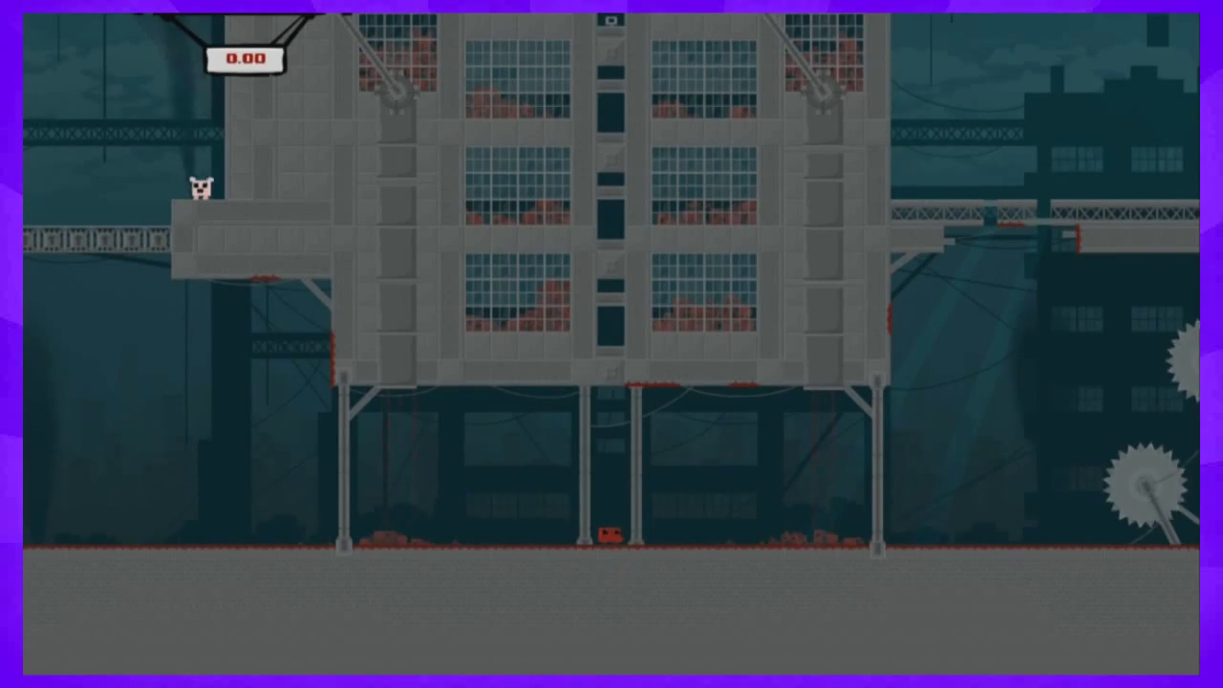
{"action": "scroll", "scroll_direction": "right", "scroll_amount": 3}
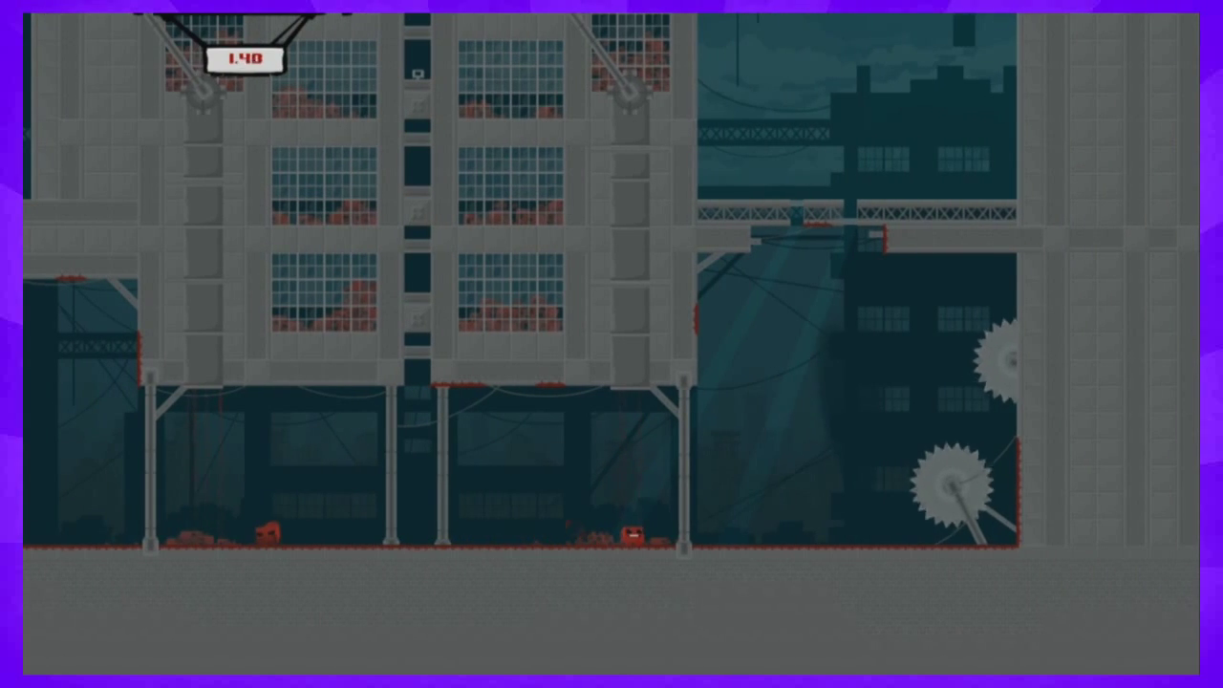